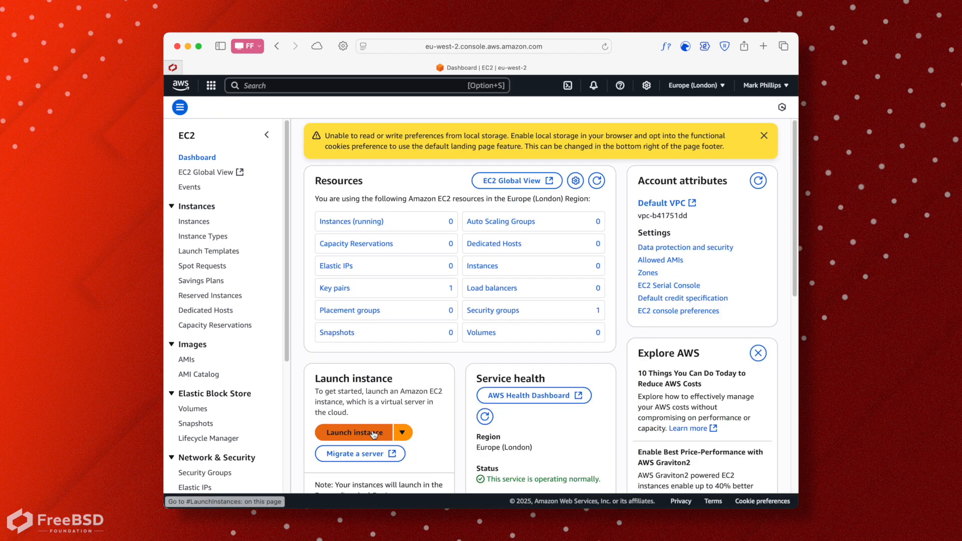
# Step: Start a new EC2 instance launch and browse the full AMI catalog past the Quick Start tiles
pyautogui.click(352, 432)
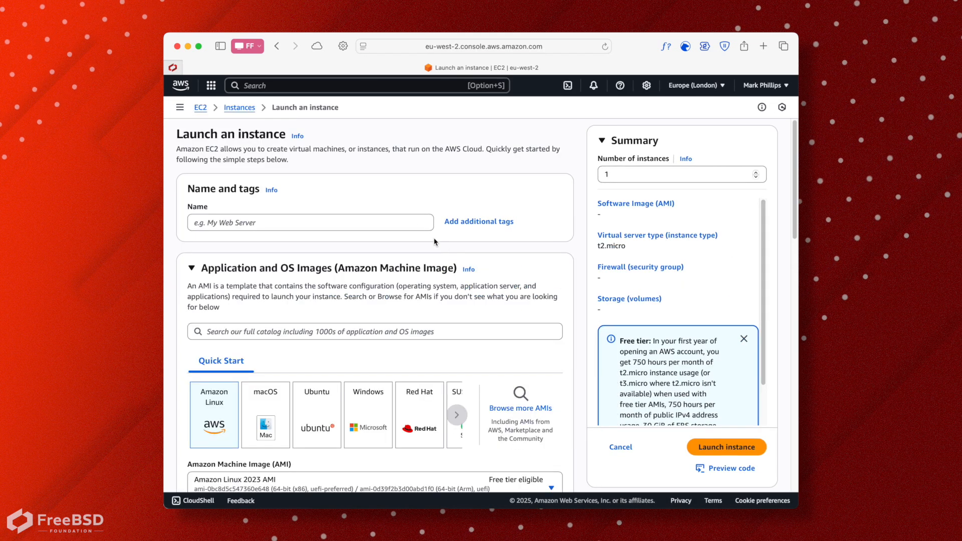
pyautogui.scroll(-3)
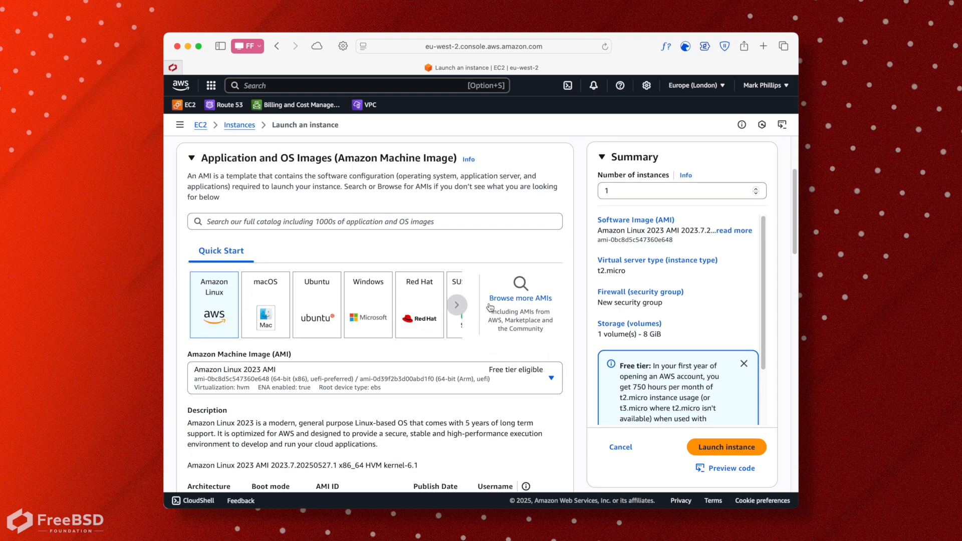
pyautogui.click(456, 304)
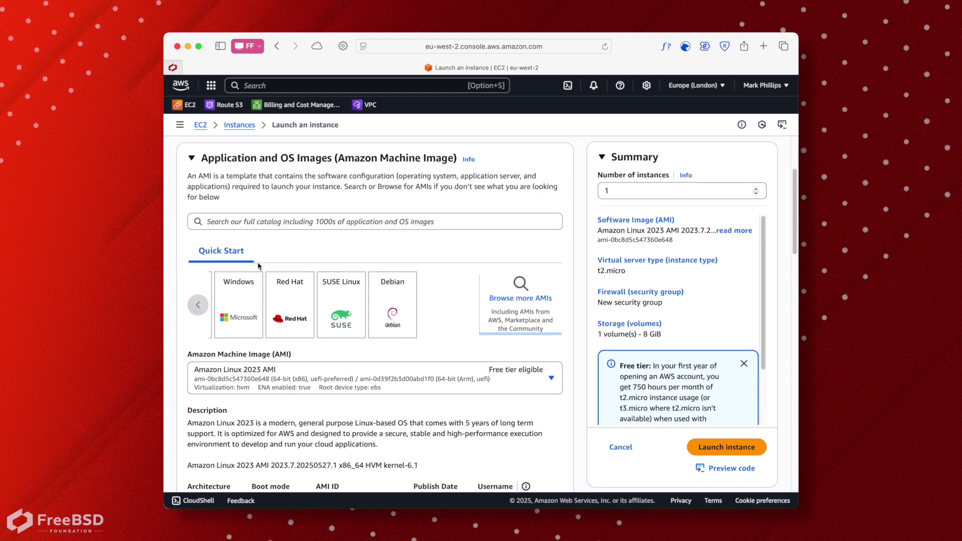
pyautogui.click(519, 297)
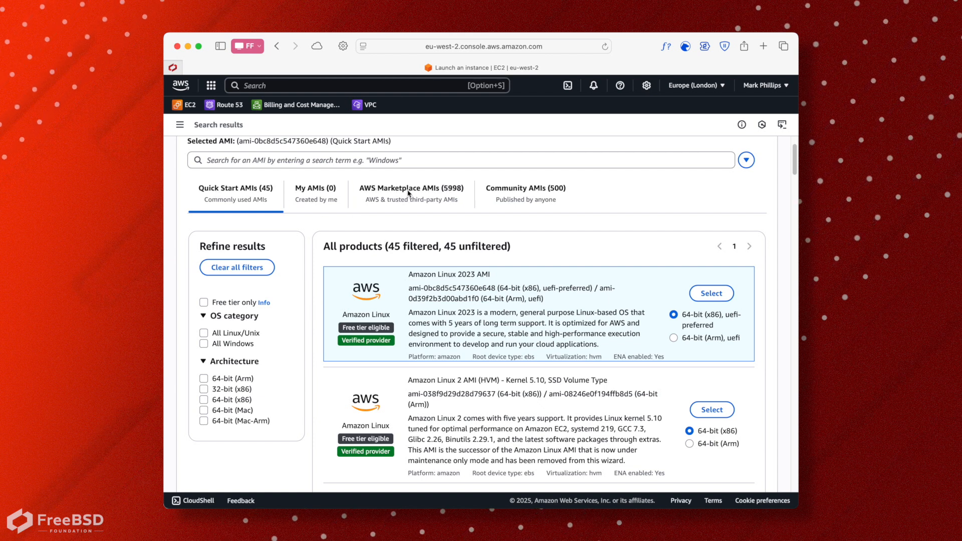
# Step: Search the AWS Marketplace AMIs for 'freebsd' to list FreeBSD 14 and 13 images
pyautogui.click(410, 188)
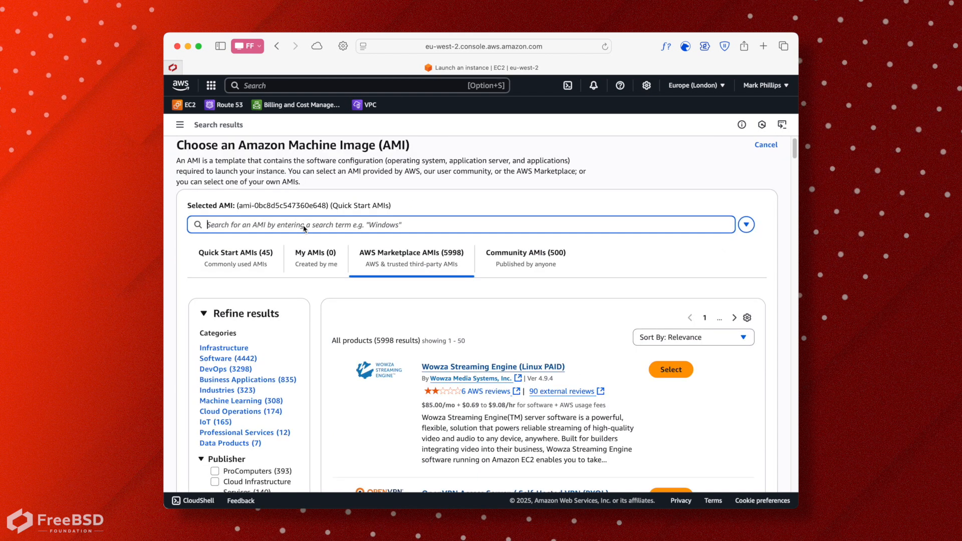
pyautogui.write('freebsd')
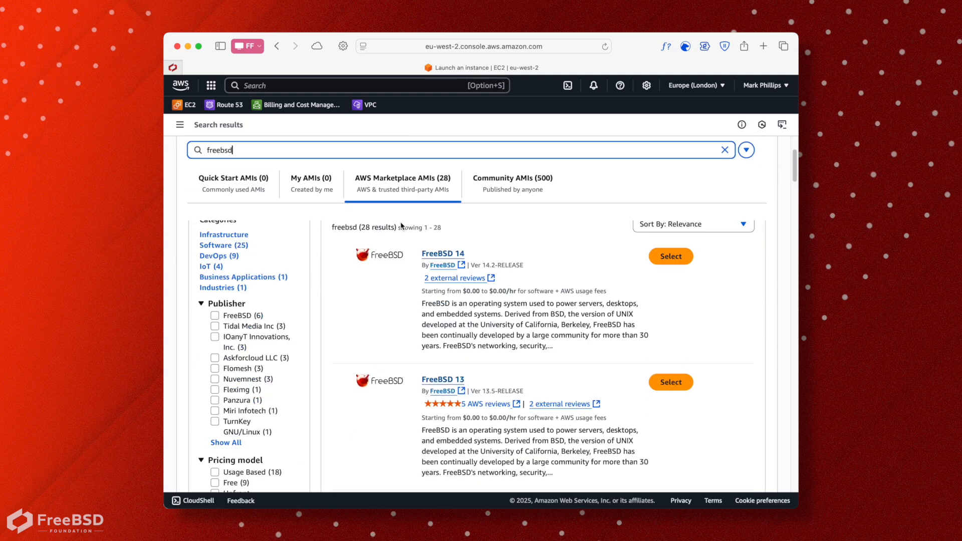
pyautogui.moveTo(670, 256)
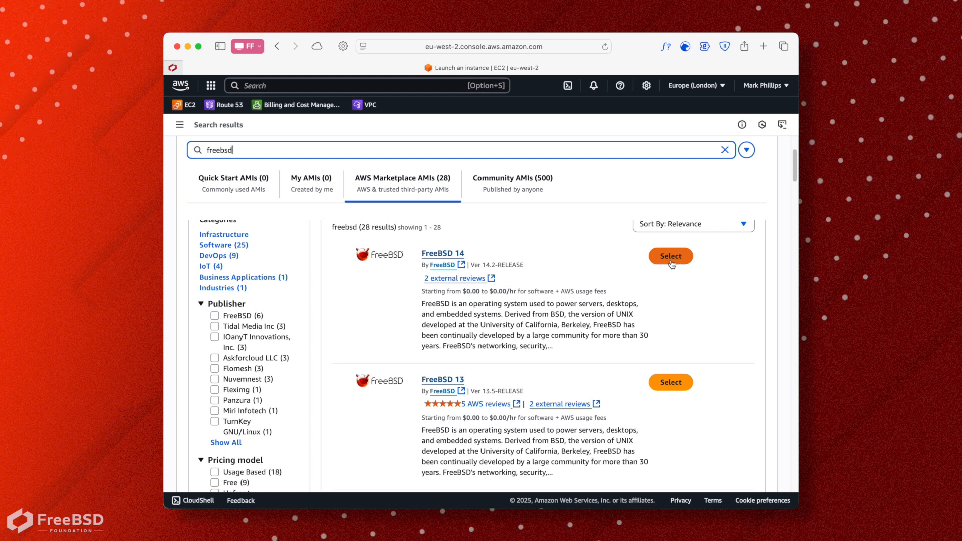
pyautogui.moveTo(515, 366)
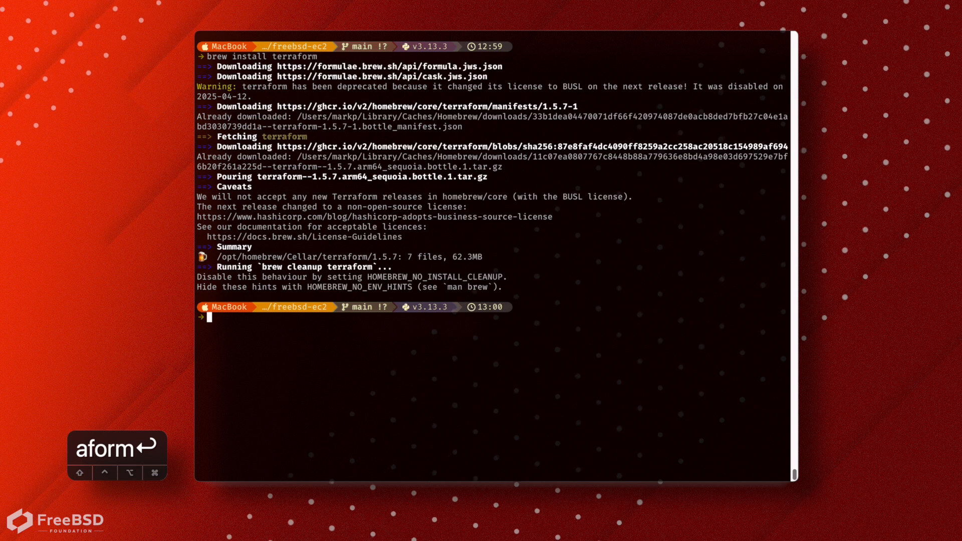
# Step: View the ec2.tf Terraform file with less after installing Terraform 1.5.7
pyautogui.write('less ec2')
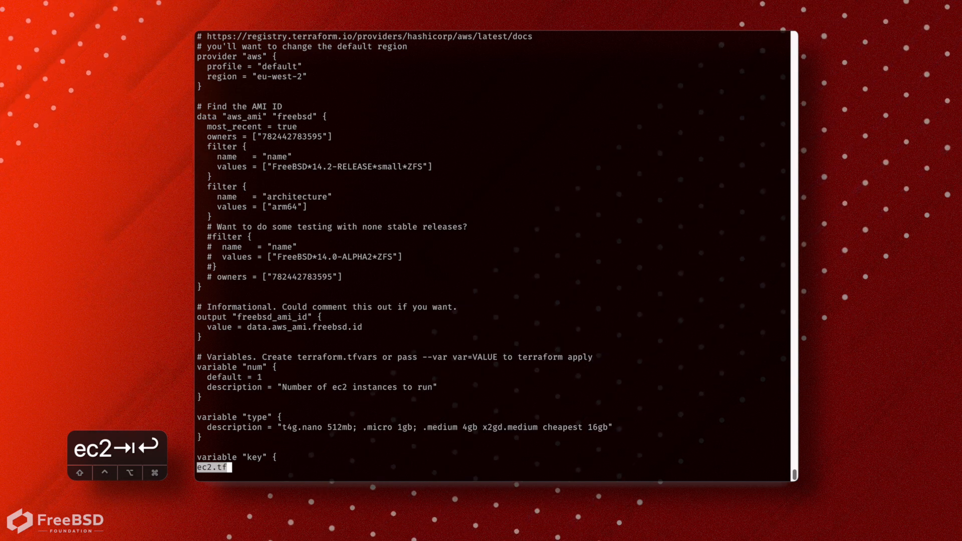
# Step: Scroll through ec2.tf's variable definitions and close the viewer
pyautogui.scroll(-3)
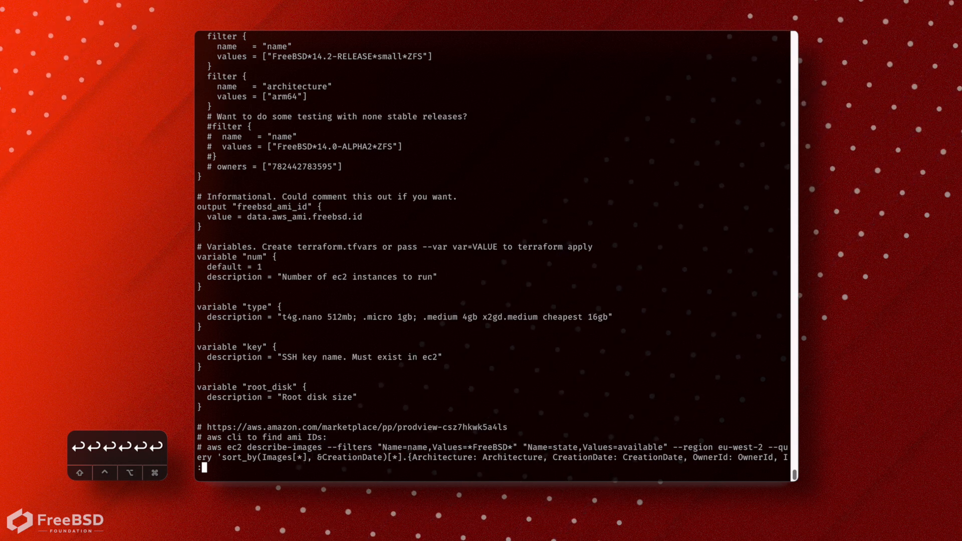
pyautogui.scroll(-3)
pyautogui.write('terraf')
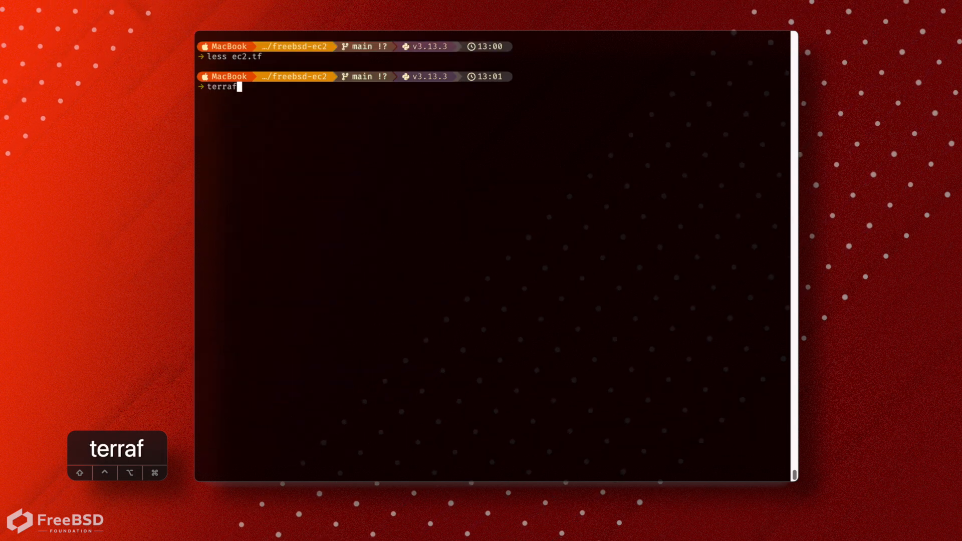
# Step: Run terraform plan for one FreeBSD instance, then start terraform apply
pyautogui.write('orm plan')
pyautogui.write('terraform')
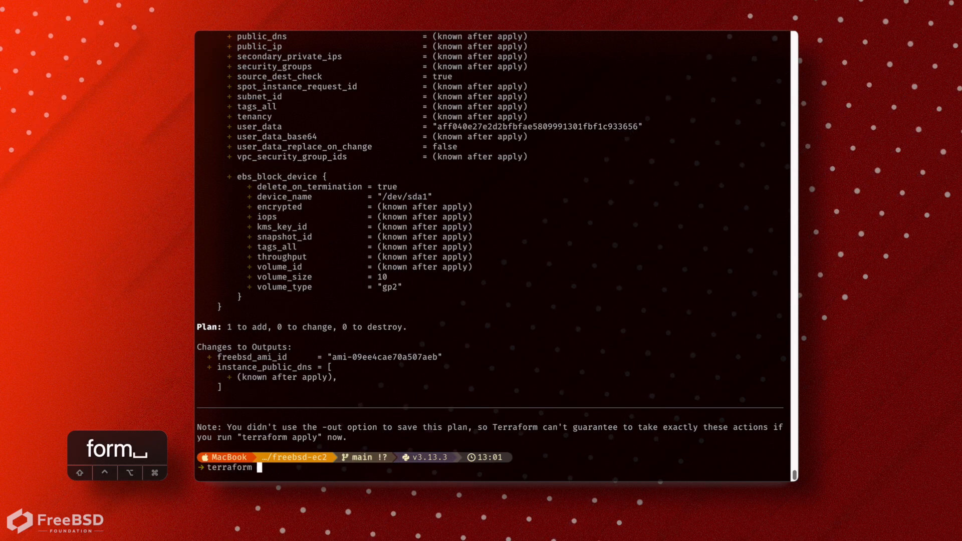
pyautogui.write('apply')
pyautogui.write('yes')
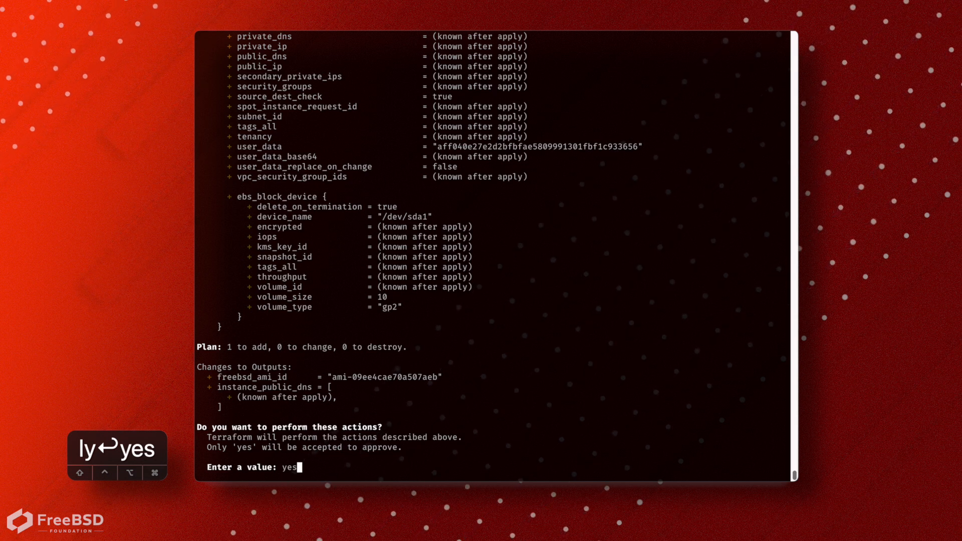
# Step: Confirm the Terraform apply with 'yes' and return to a clean prompt
pyautogui.press('Return')
pyautogui.write('ansible -m ping al')
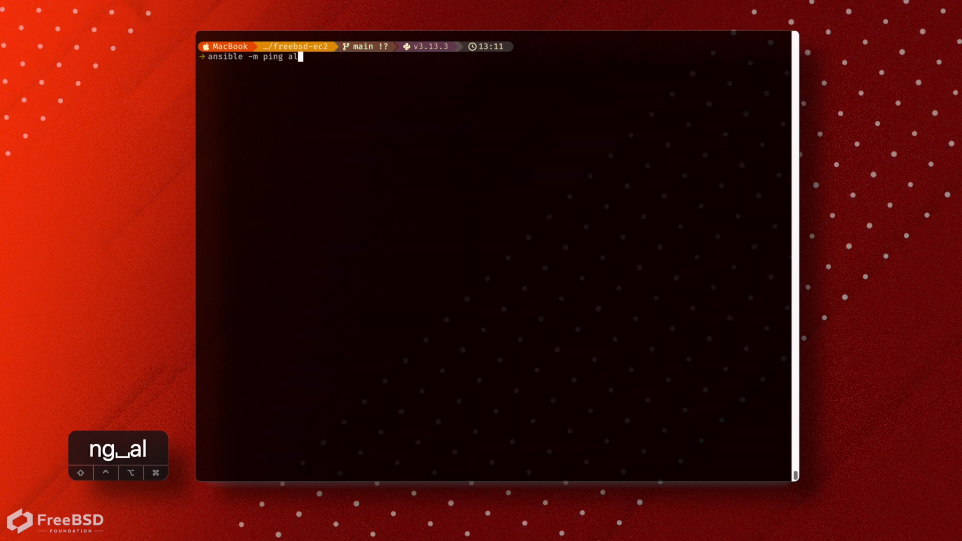
# Step: Ping all Ansible hosts, then run ./r to apply configure.yml (ok=12, changed=9, failed=0)
pyautogui.press('Return')
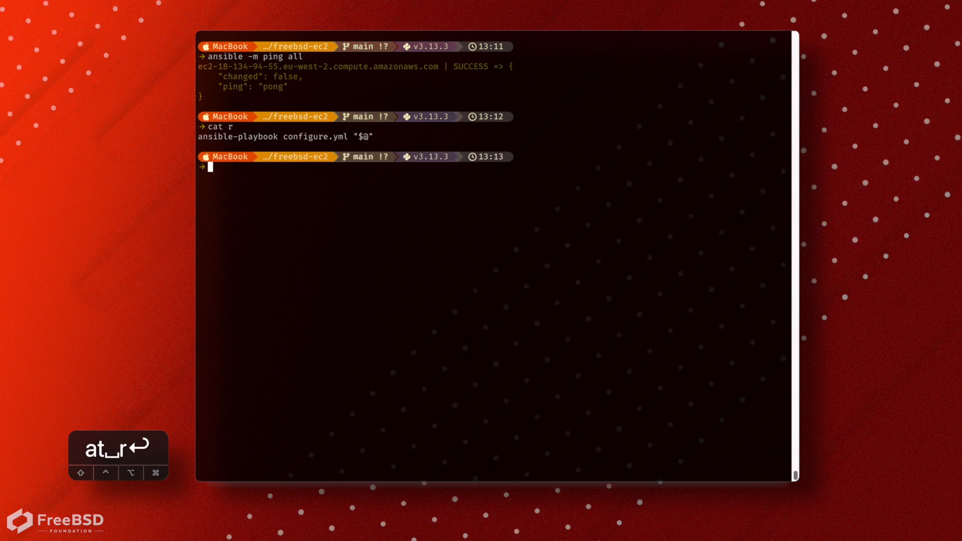
pyautogui.write('./r')
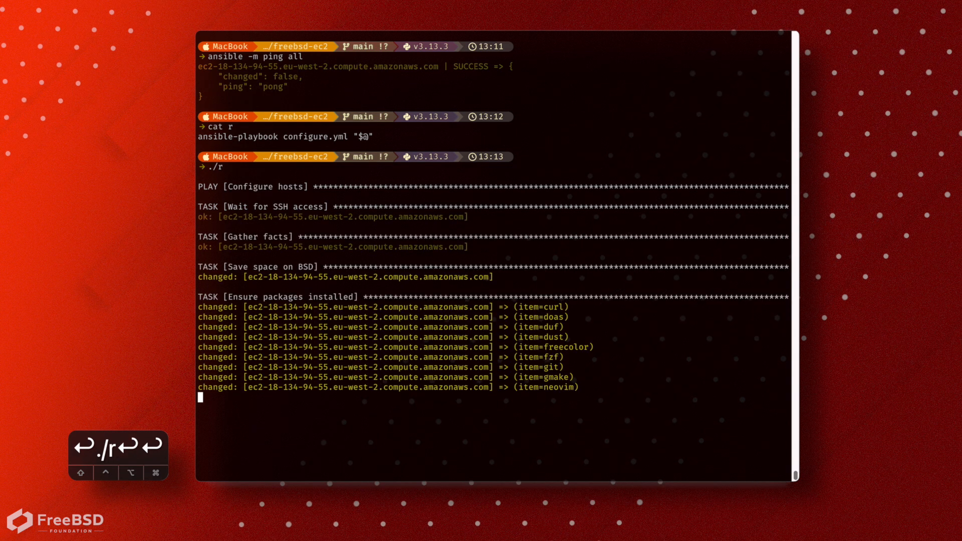
pyautogui.scroll(-3)
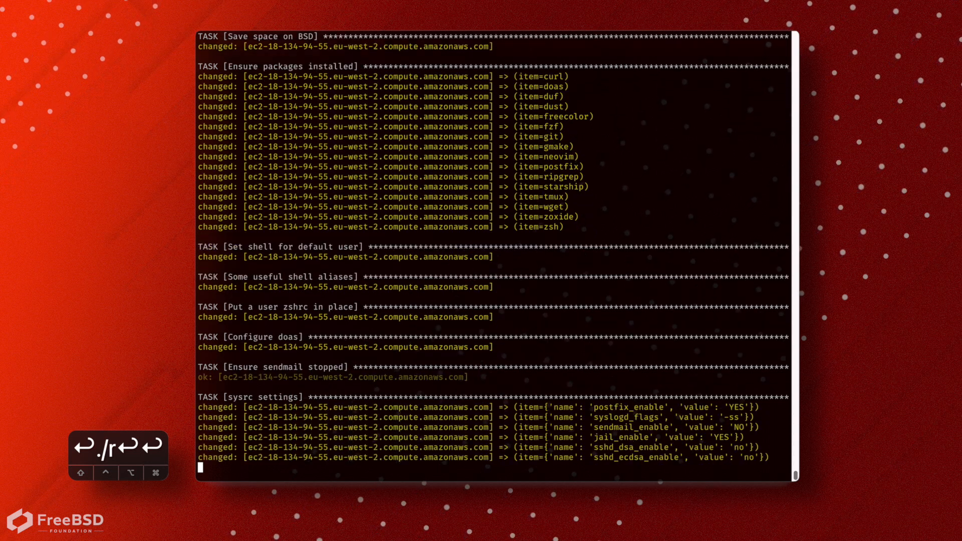
pyautogui.scroll(-3)
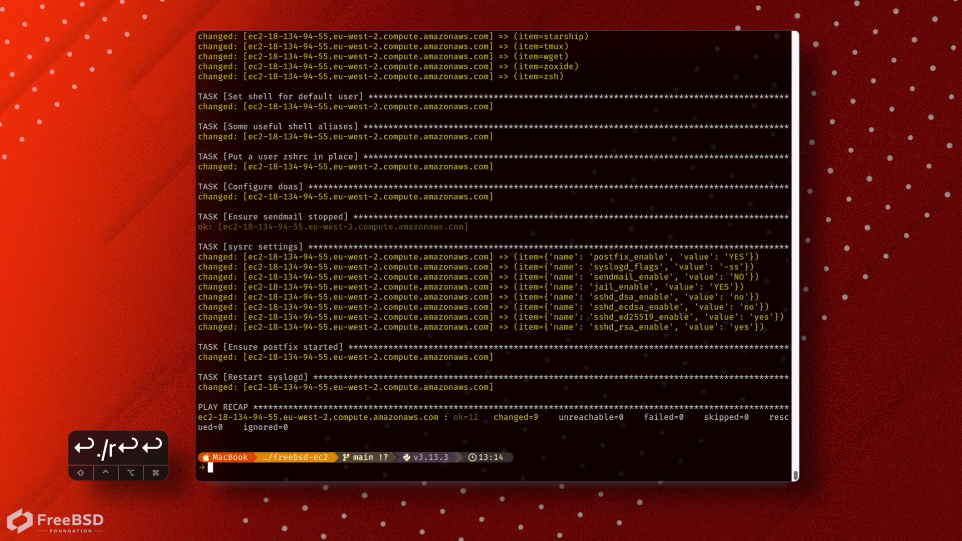
# Step: SSH into the FreeBSD 14.2 EC2 host with 'ssh $(make)' and list processes with 'ps a'
pyautogui.write('ssh')
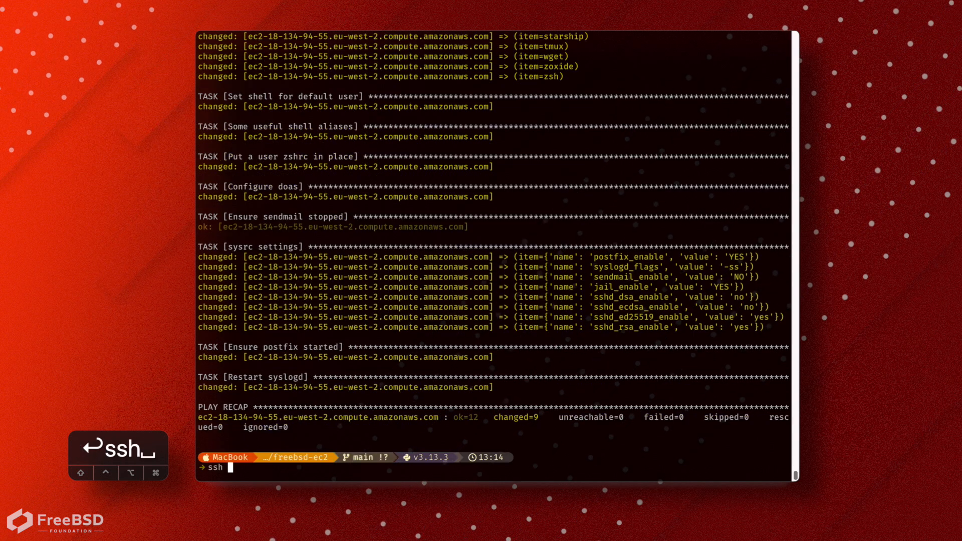
pyautogui.write('$(make')
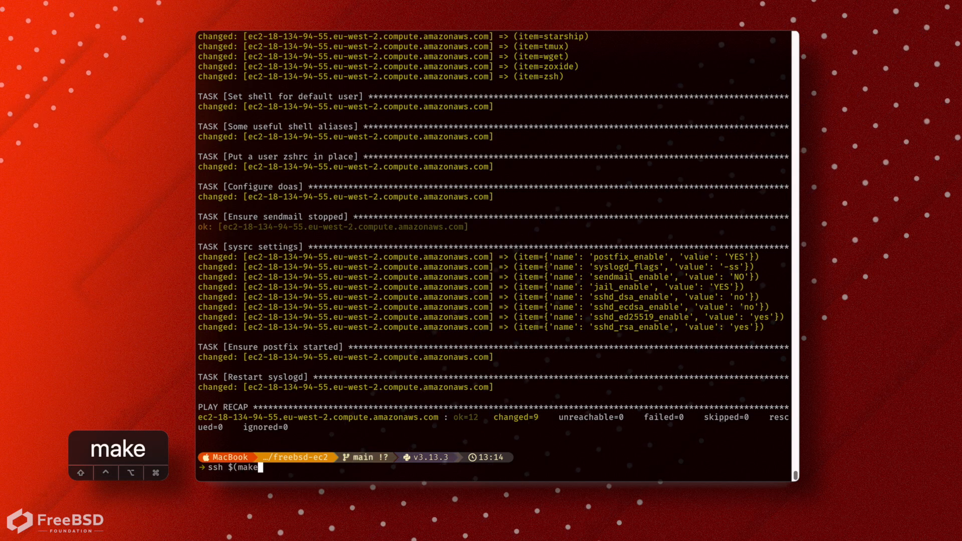
pyautogui.write(')')
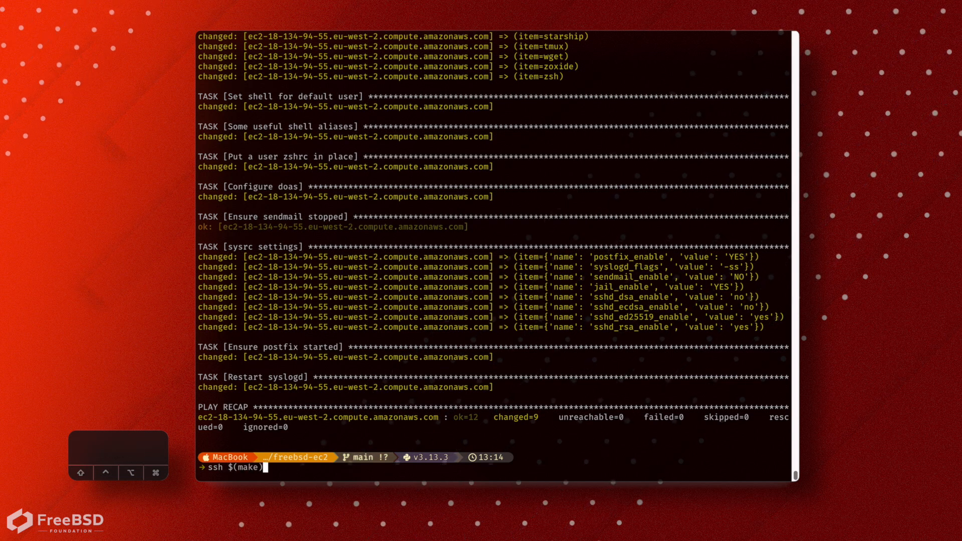
pyautogui.press('Return')
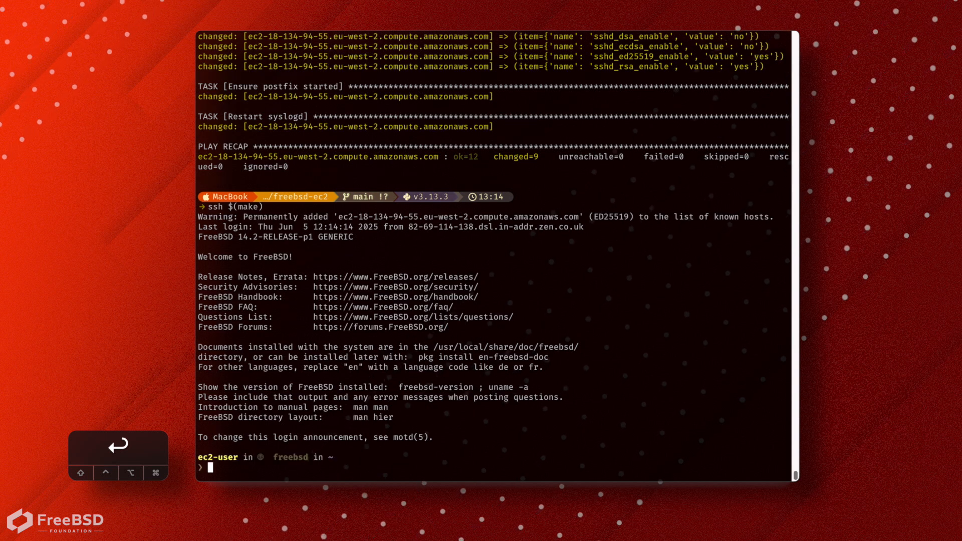
pyautogui.write('ps a')
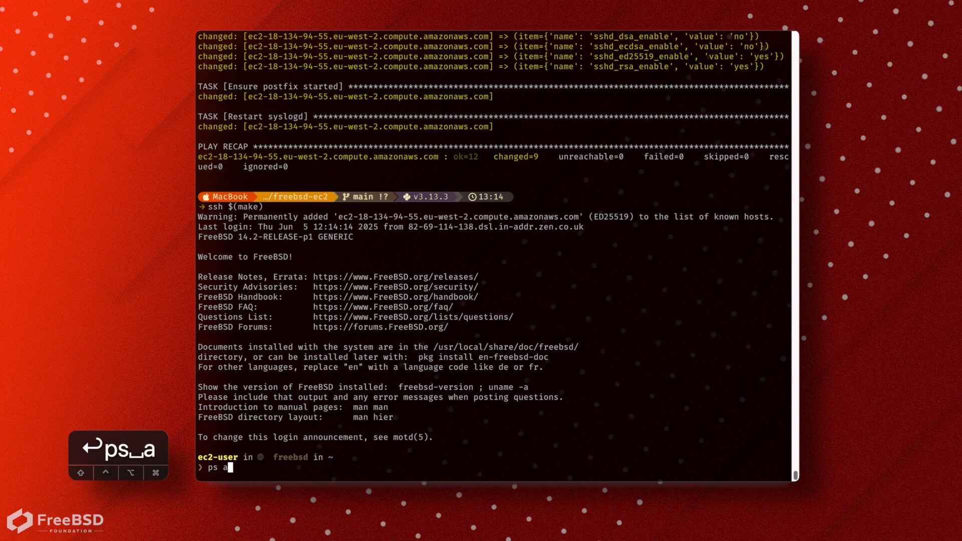
pyautogui.press('Return')
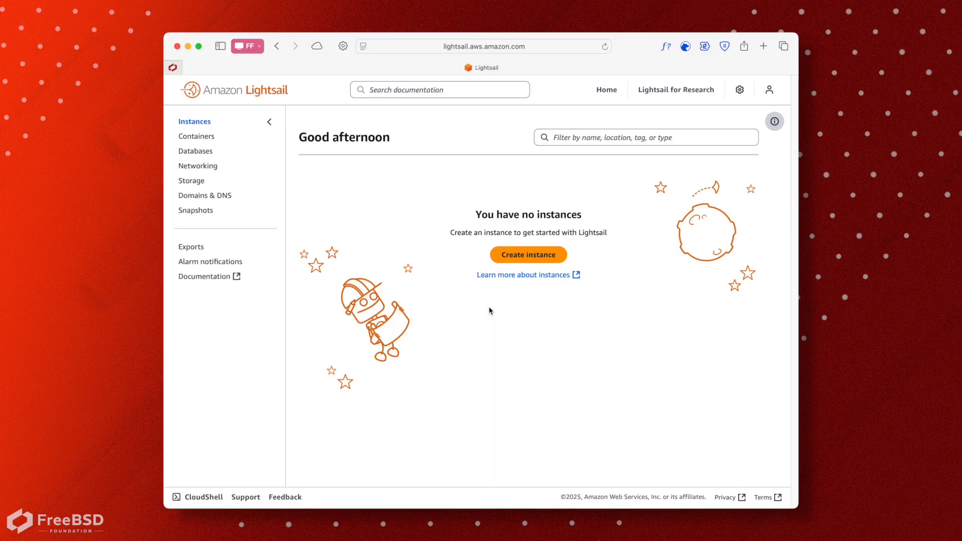
pyautogui.moveTo(504, 310)
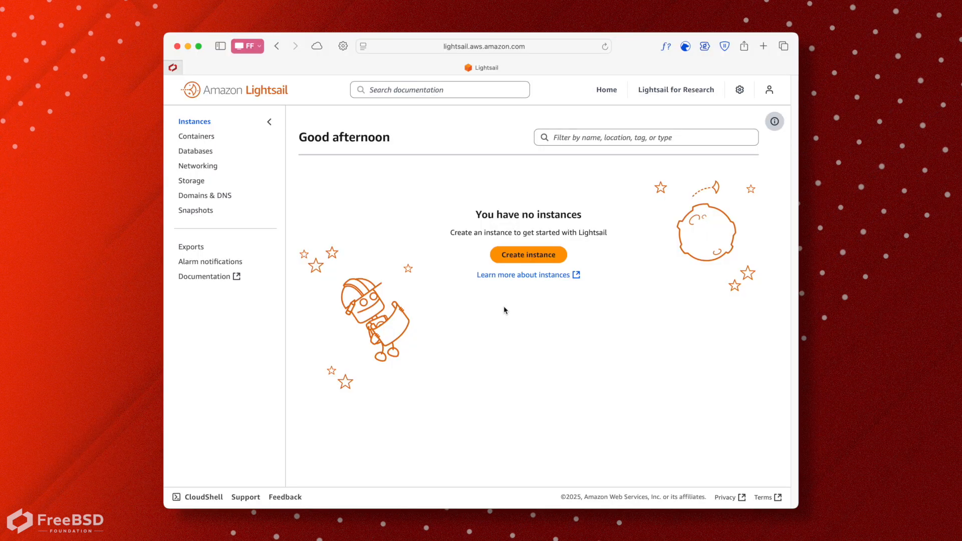
pyautogui.moveTo(546, 319)
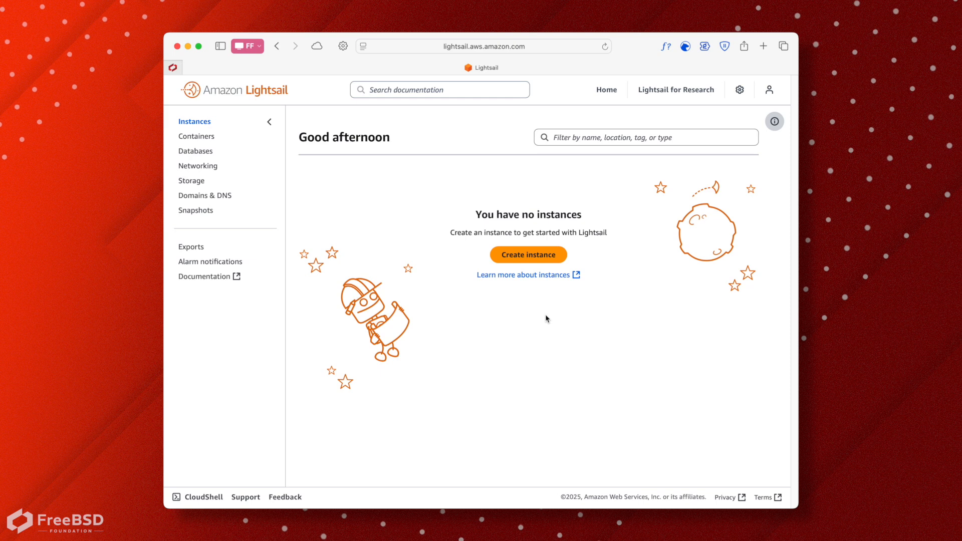
pyautogui.moveTo(549, 318)
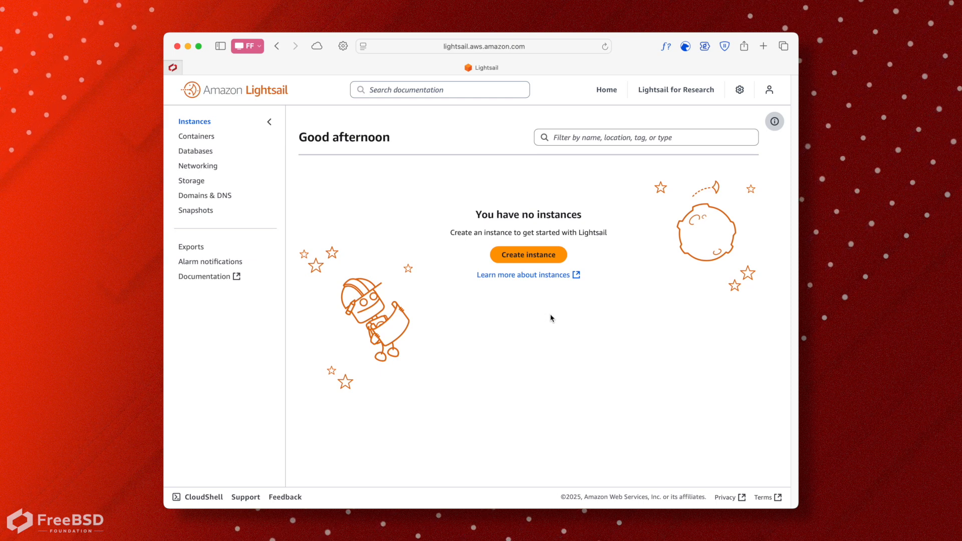
pyautogui.moveTo(541, 319)
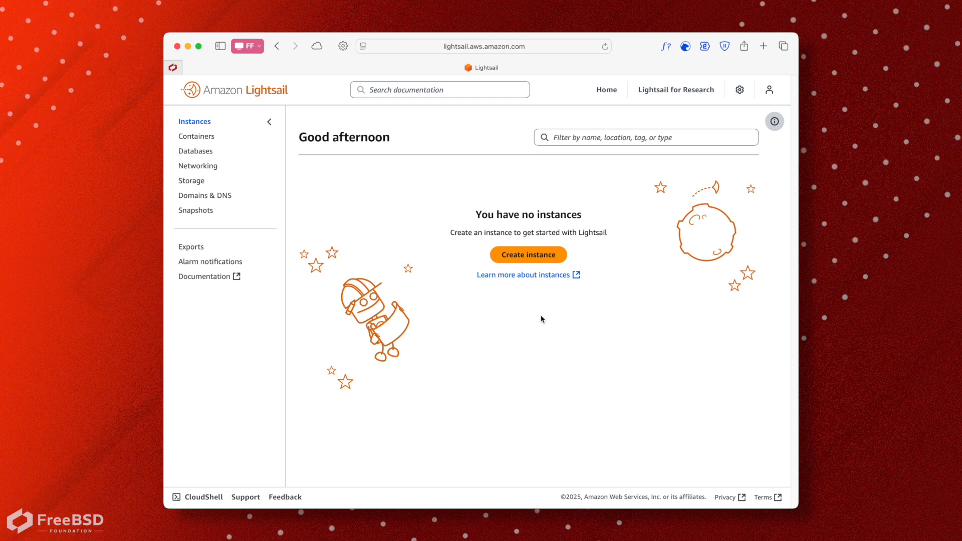
pyautogui.moveTo(551, 322)
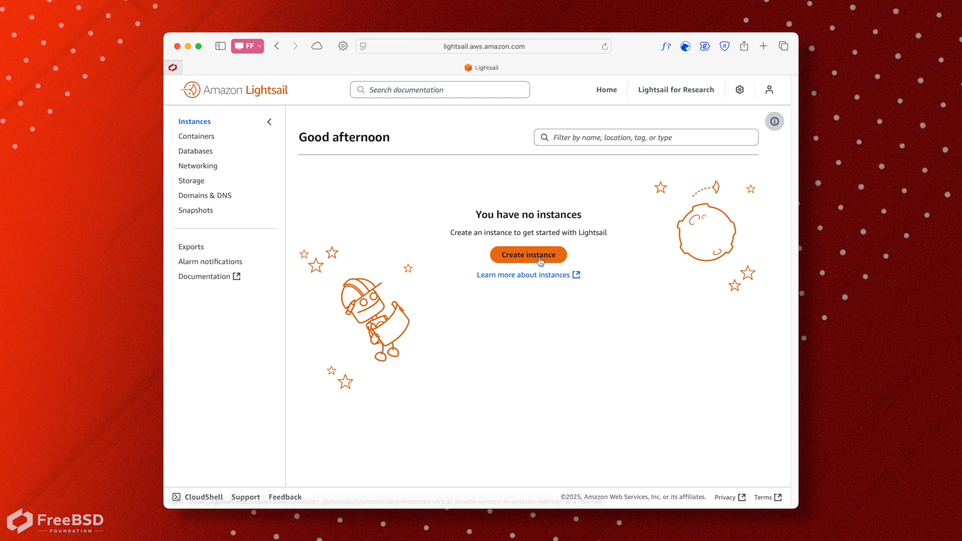
# Step: Begin creating a Lightsail instance from the empty Instances dashboard
pyautogui.click(526, 254)
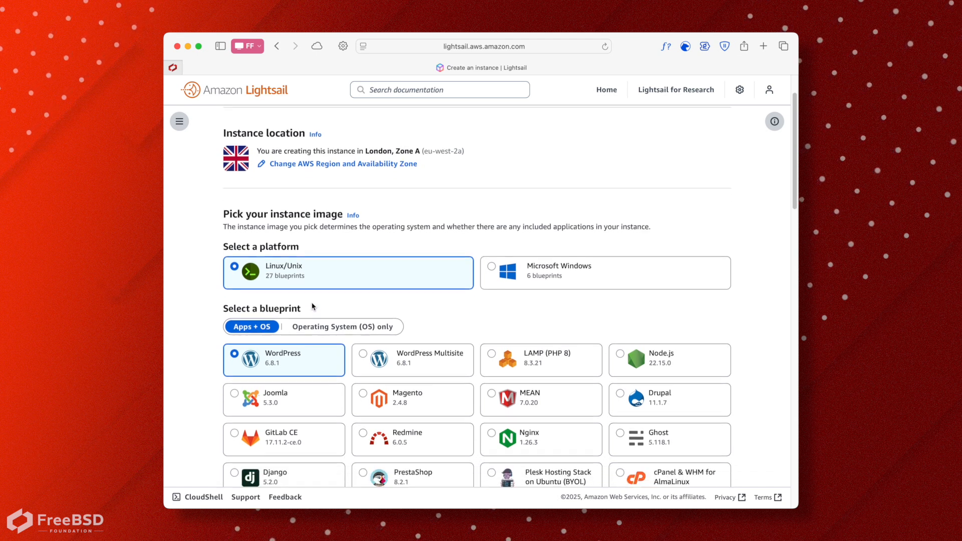
# Step: Create FreeBSD-1 from the OS-only FreeBSD 14.2 blueprint on the $5 plan
pyautogui.click(342, 326)
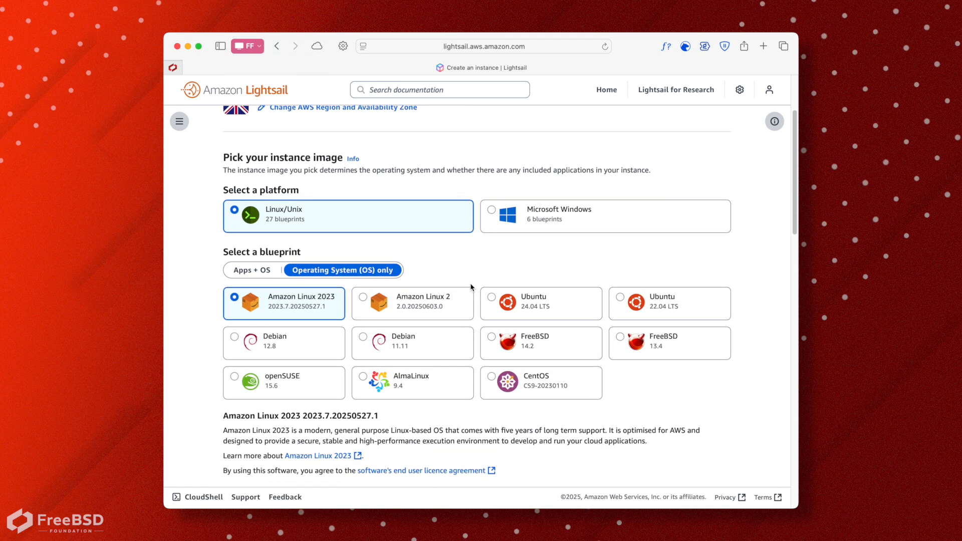
pyautogui.click(541, 343)
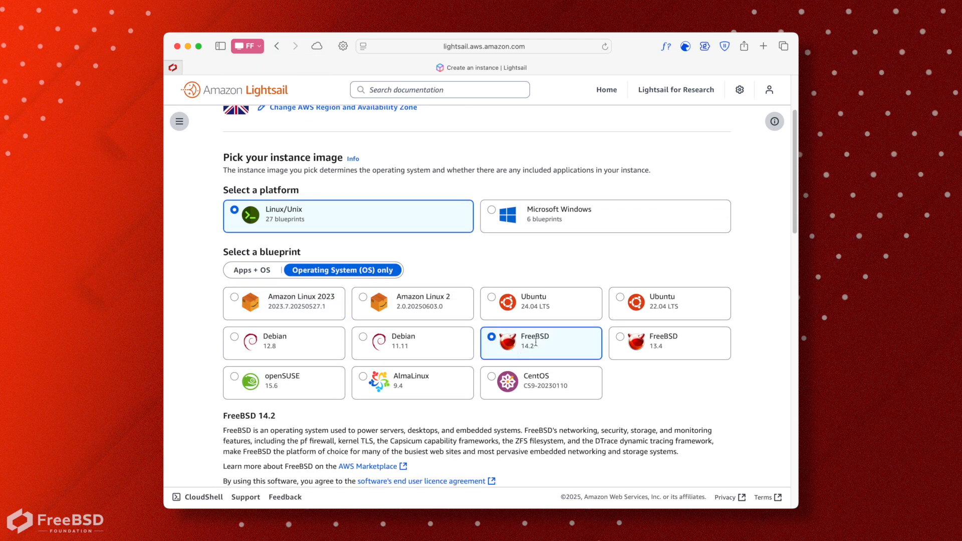
pyautogui.scroll(-3)
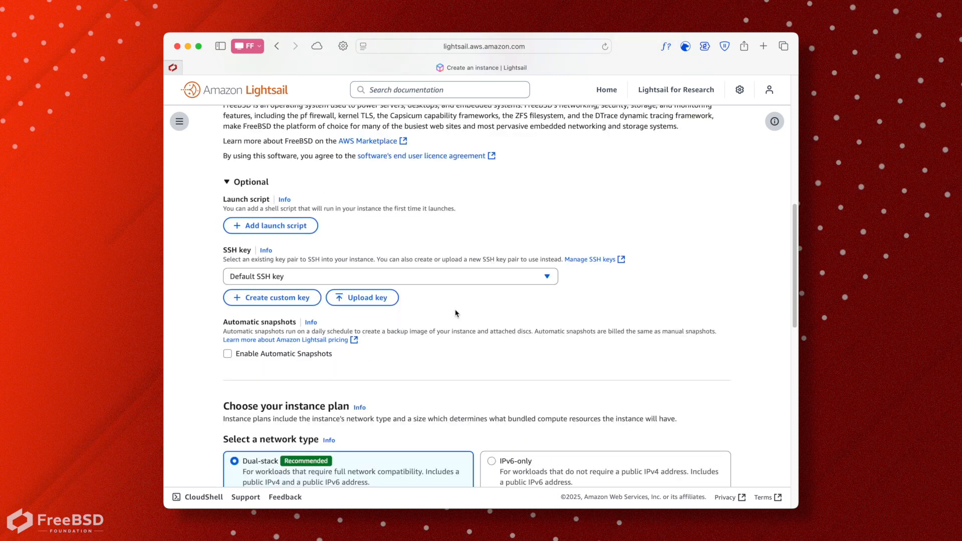
pyautogui.scroll(-3)
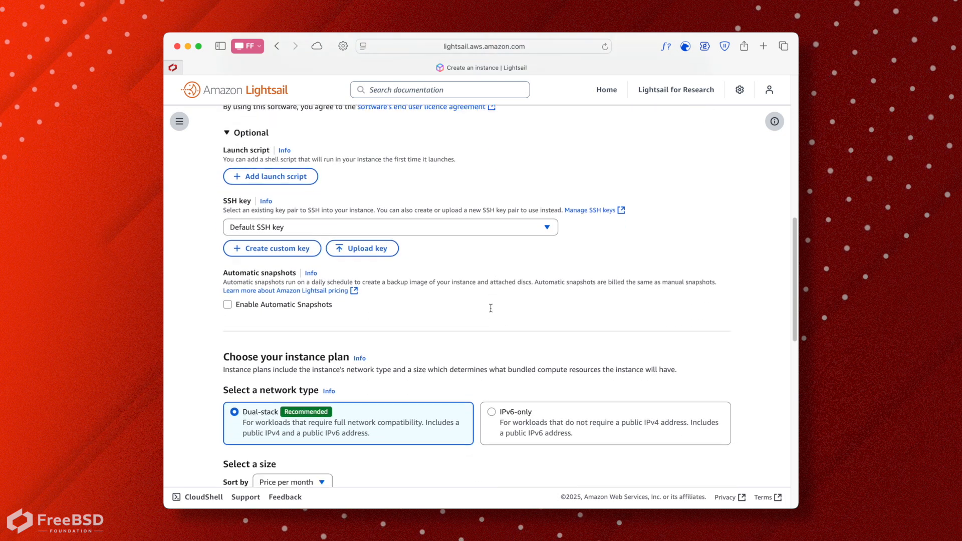
pyautogui.scroll(-3)
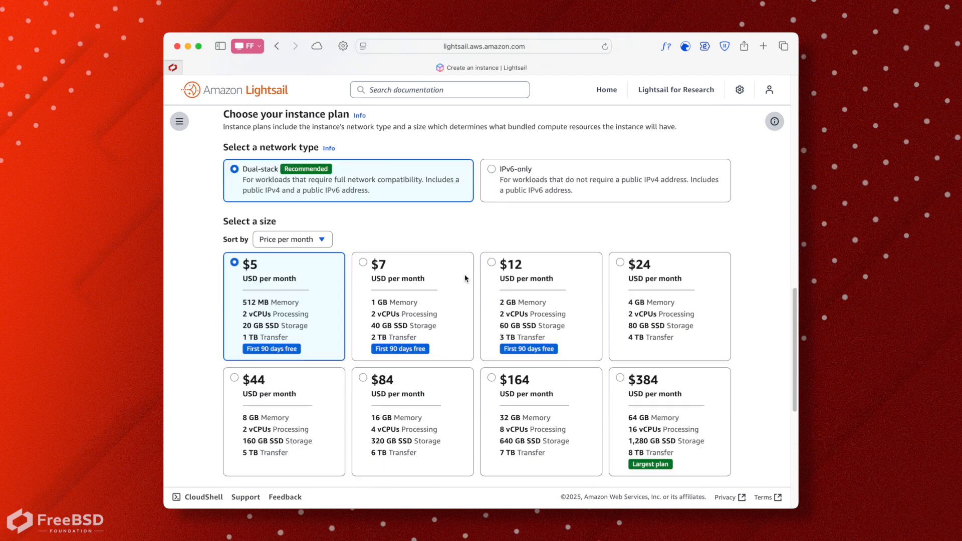
pyautogui.moveTo(284, 305)
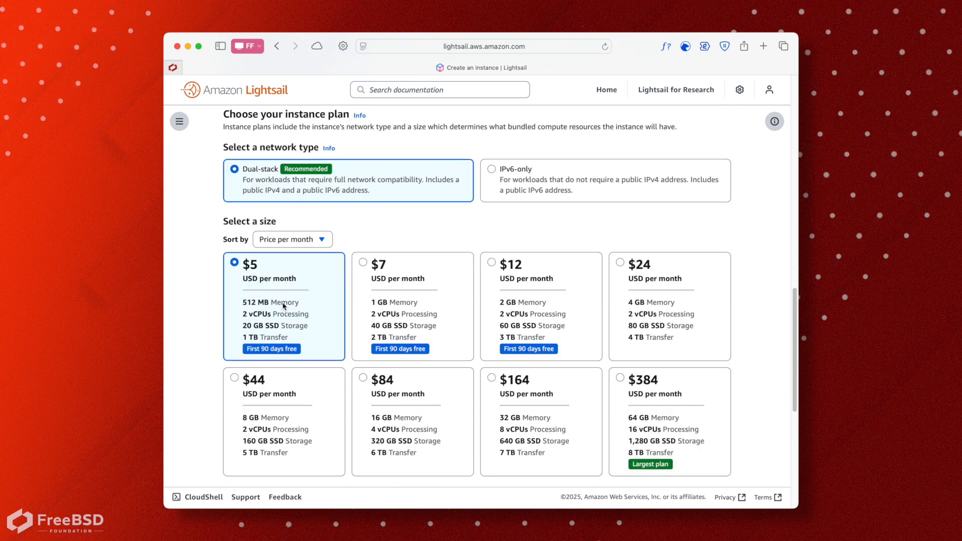
pyautogui.scroll(-3)
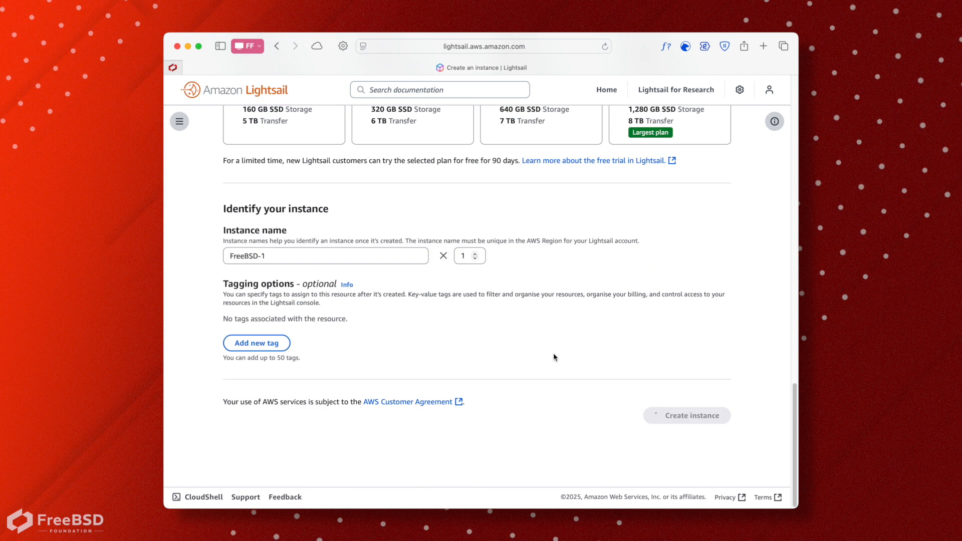
pyautogui.click(687, 415)
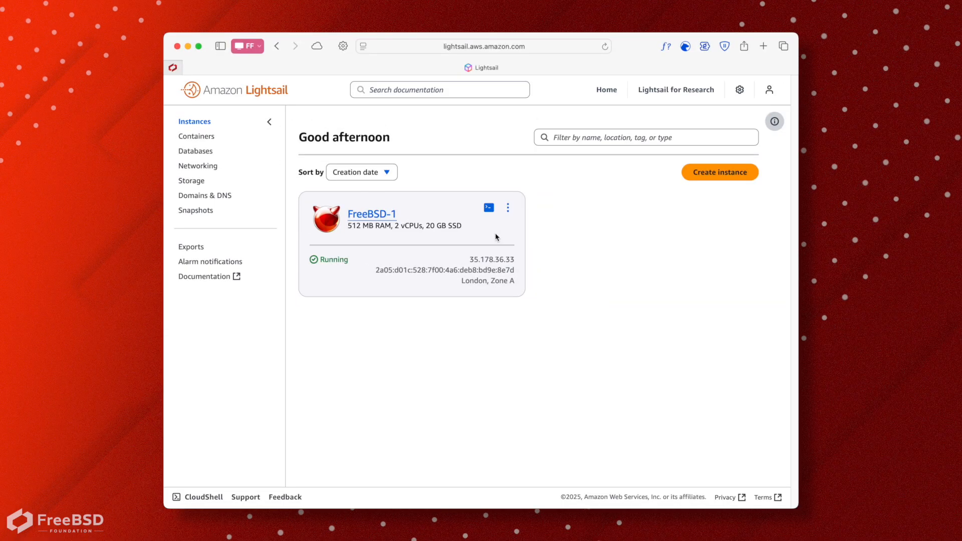
pyautogui.moveTo(473, 258)
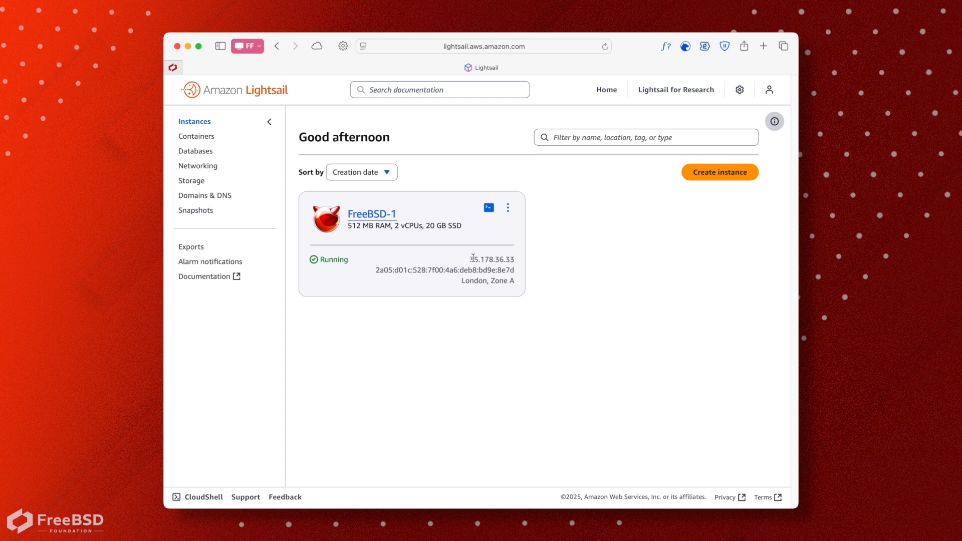